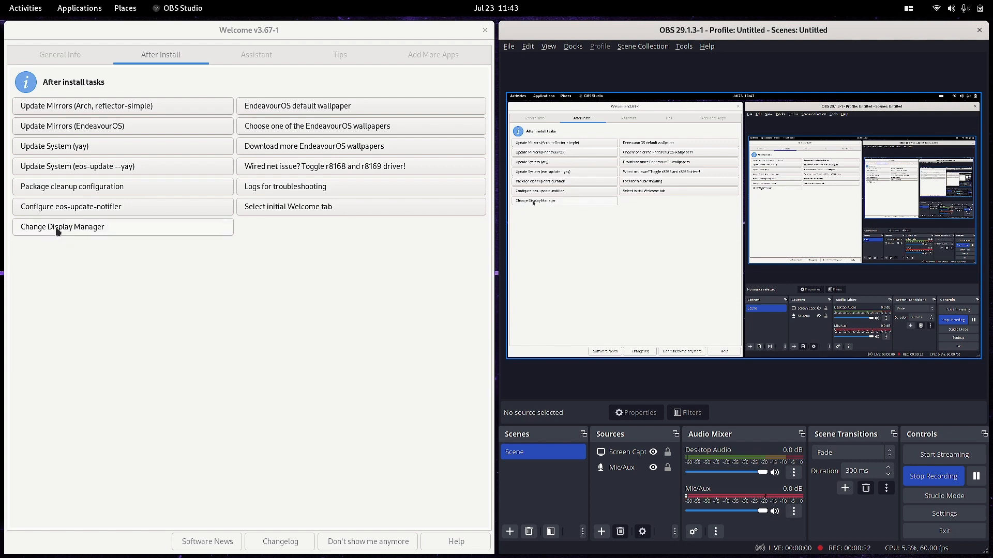
Launch Change Display Manager from the After Install tab, listing gdm, lightdm, lxdm and sddm
{"action": "left_click", "coordinate": [63, 227]}
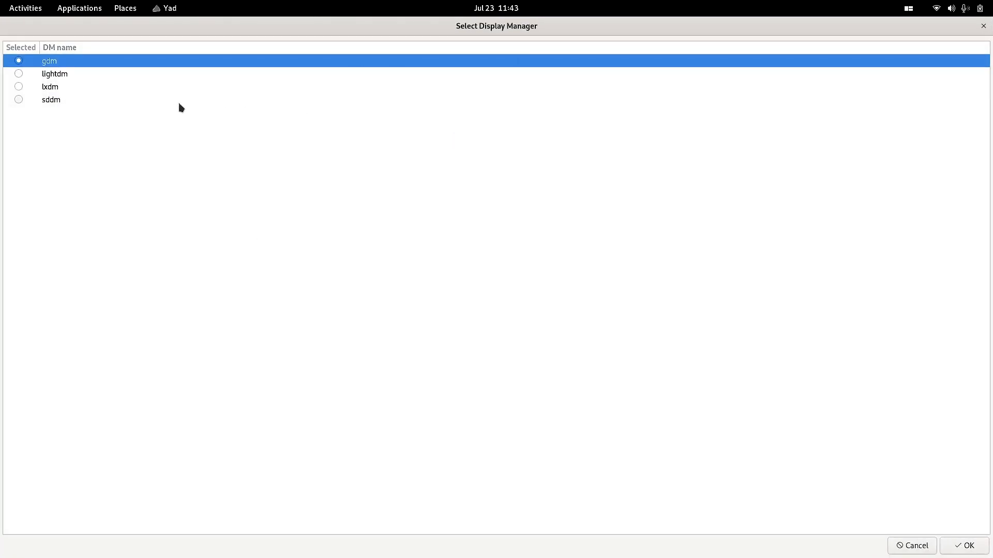
{"action": "mouse_move", "coordinate": [351, 206]}
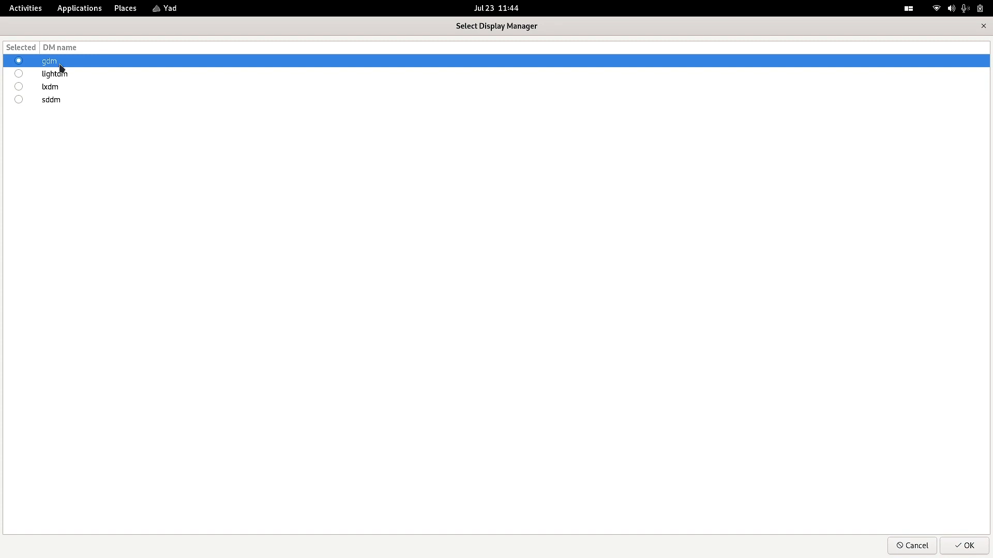
{"action": "mouse_move", "coordinate": [19, 100]}
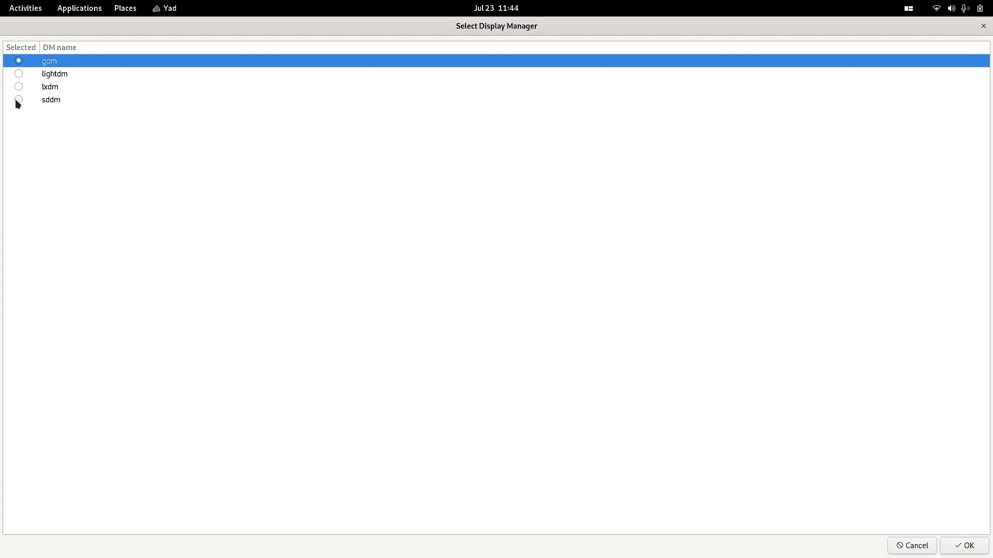